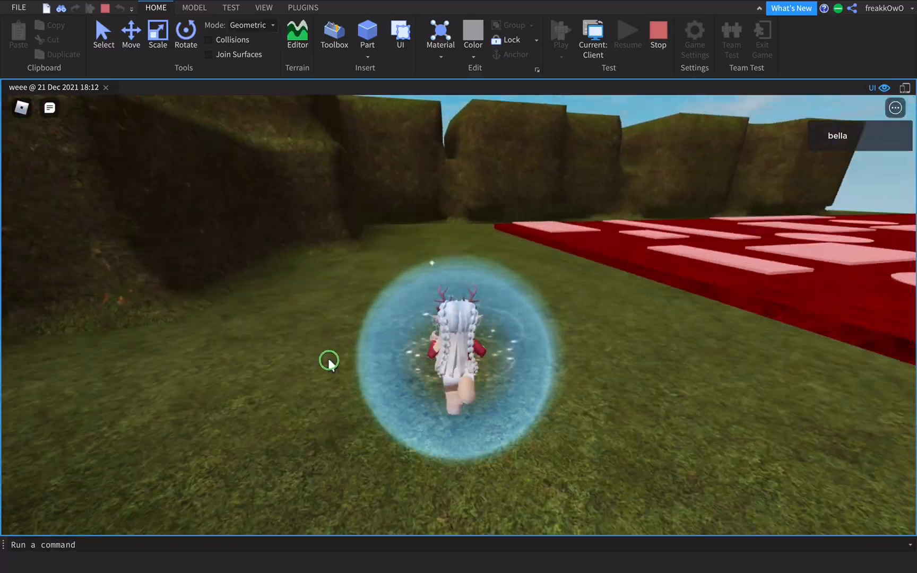
- Stop the running playtest of the 'weee' obby and return to edit mode
left_click(657, 35)
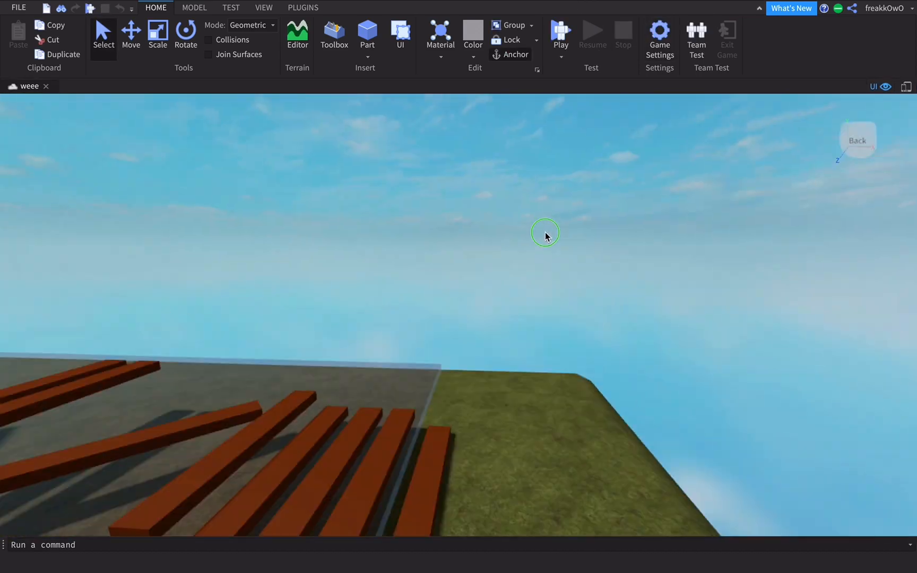
- Start a new playtest and walk the avatar to the princess on the tower top
left_click(559, 35)
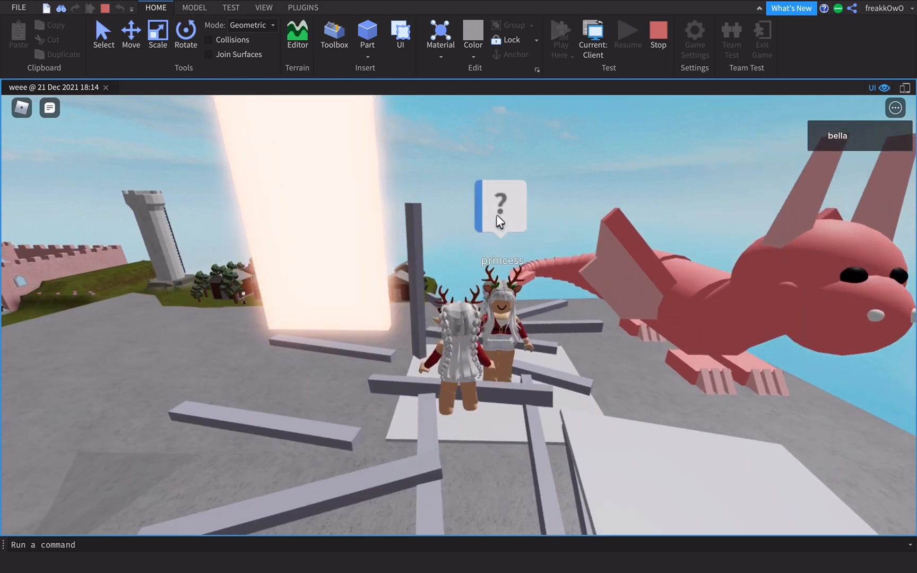
- Talk to the princess and reply 'It was my pleasure', then return to the castle grounds
left_click(500, 208)
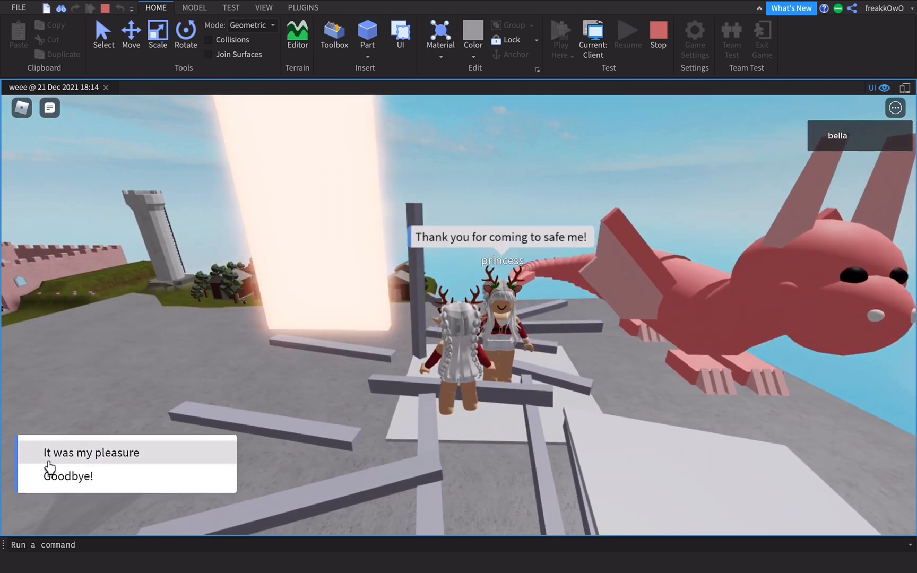
left_click(92, 452)
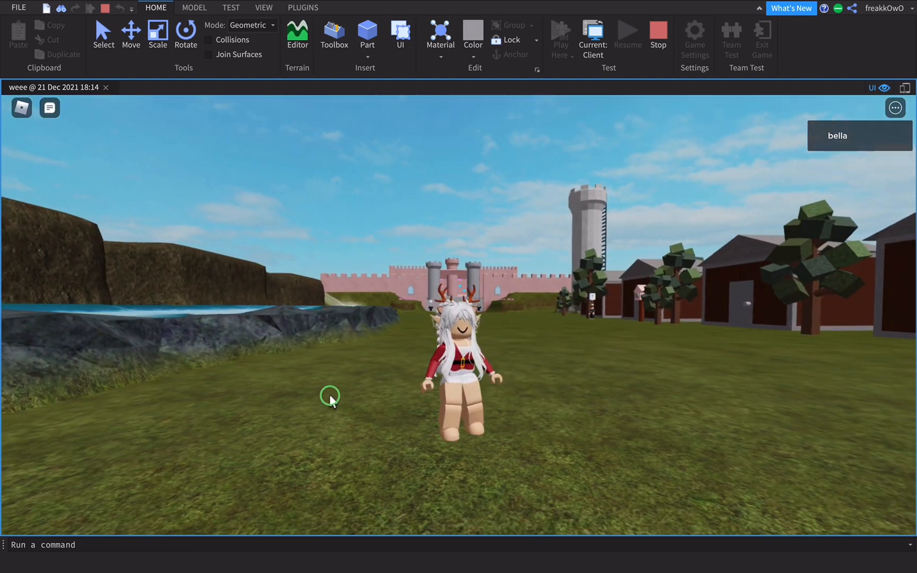
- Stop the playtest and return to editing, with the potion-shelf room and Handler script shown
left_click(264, 8)
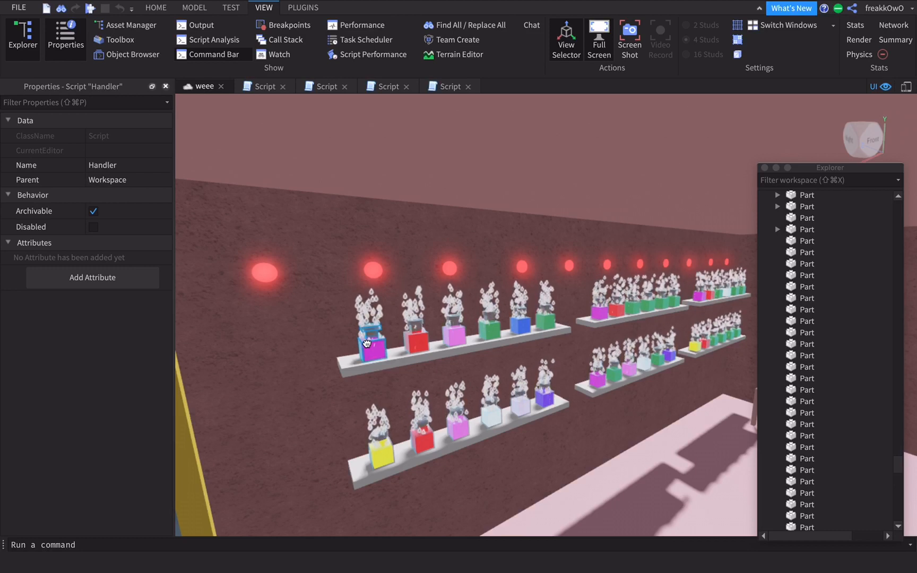
left_click(810, 196)
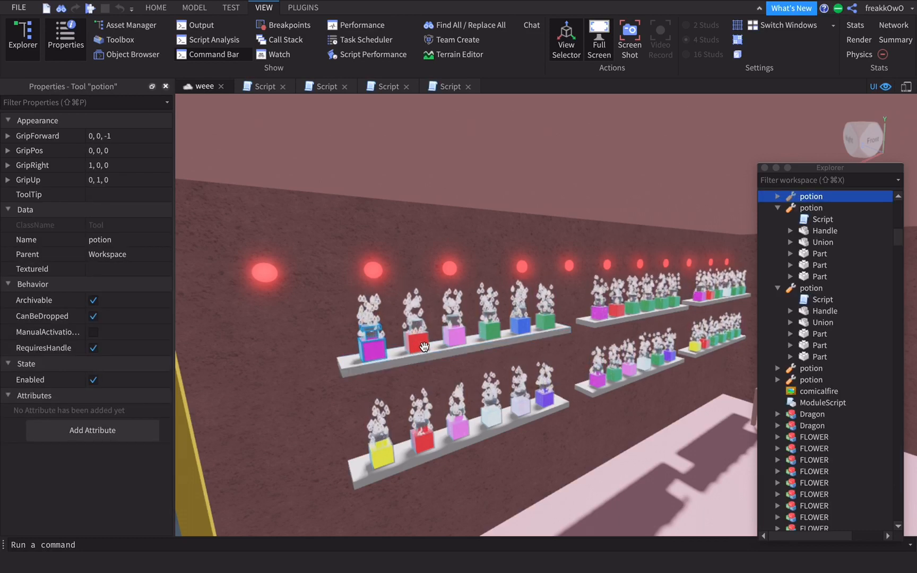
left_click(811, 208)
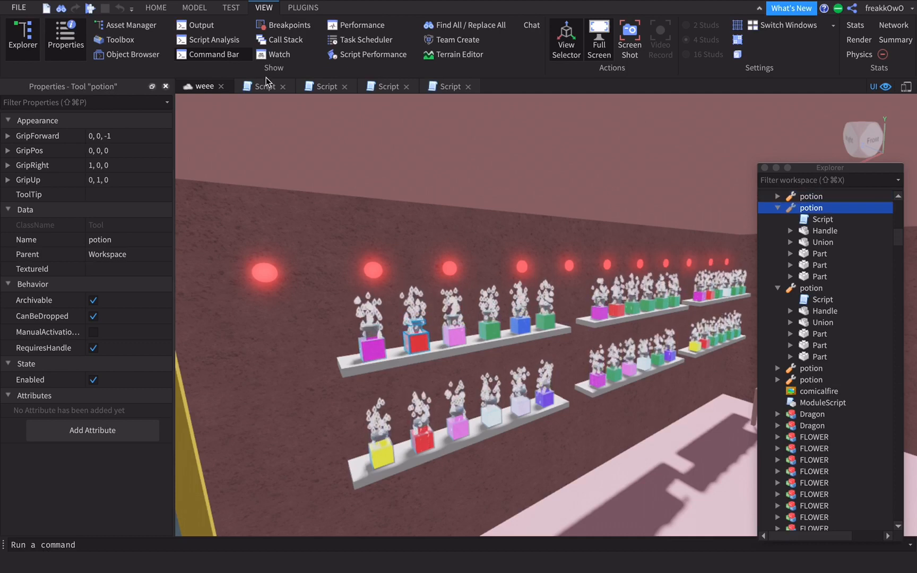
mouse_move(265, 86)
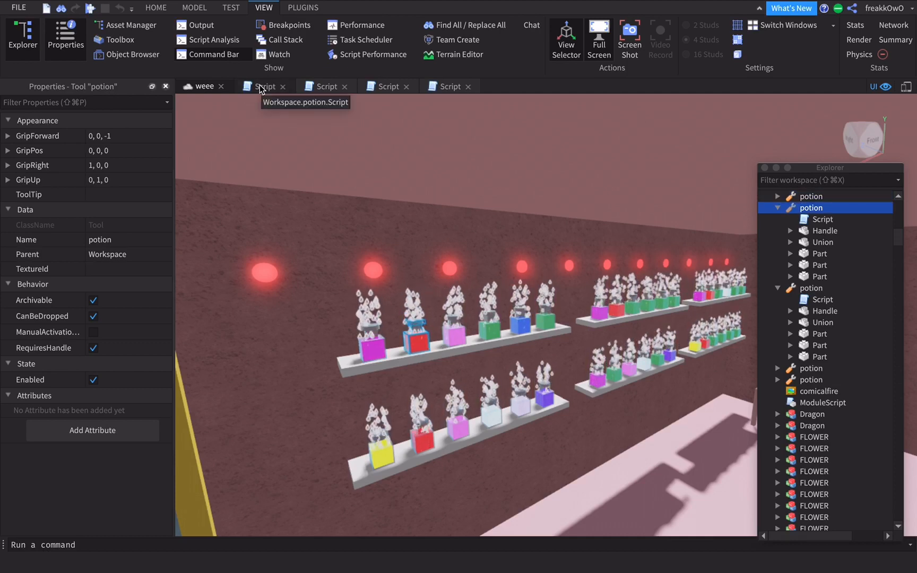
left_click(264, 86)
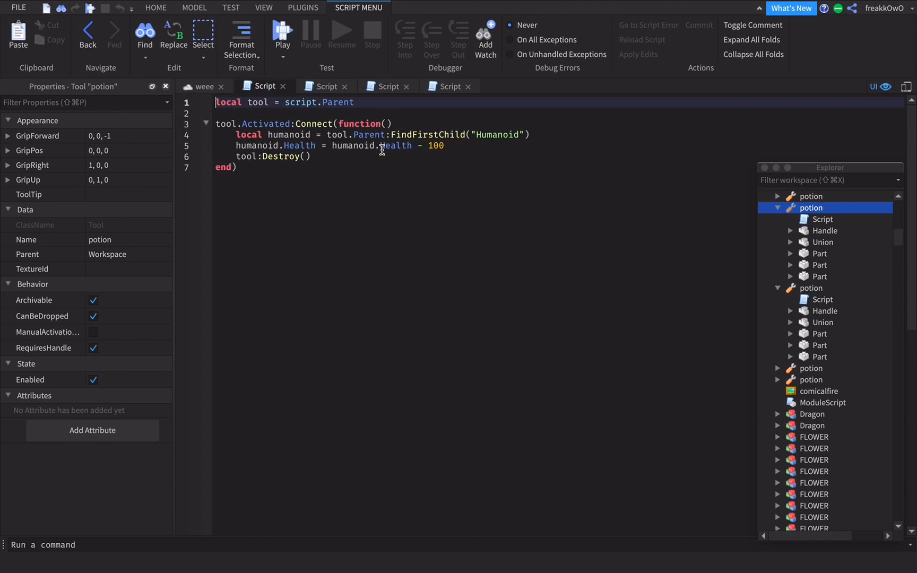
mouse_move(446, 147)
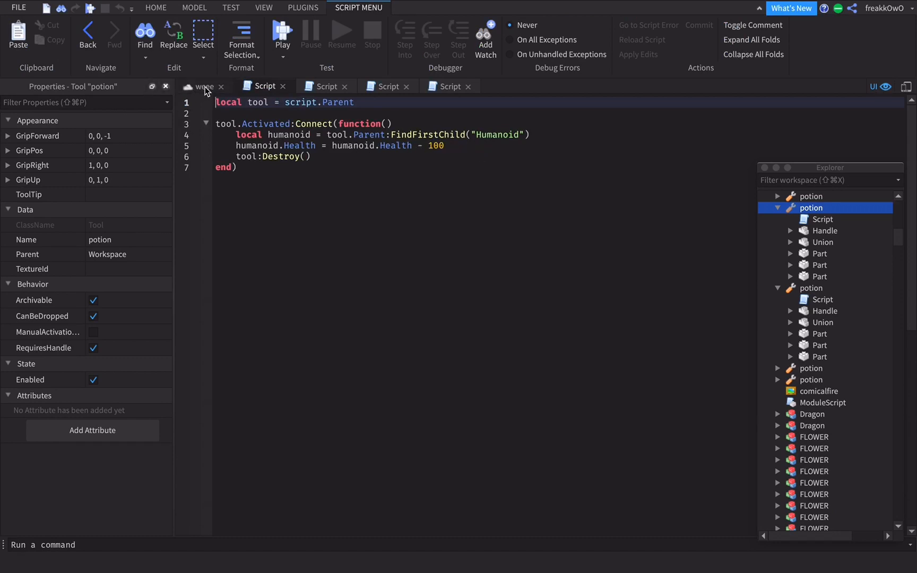
left_click(263, 7)
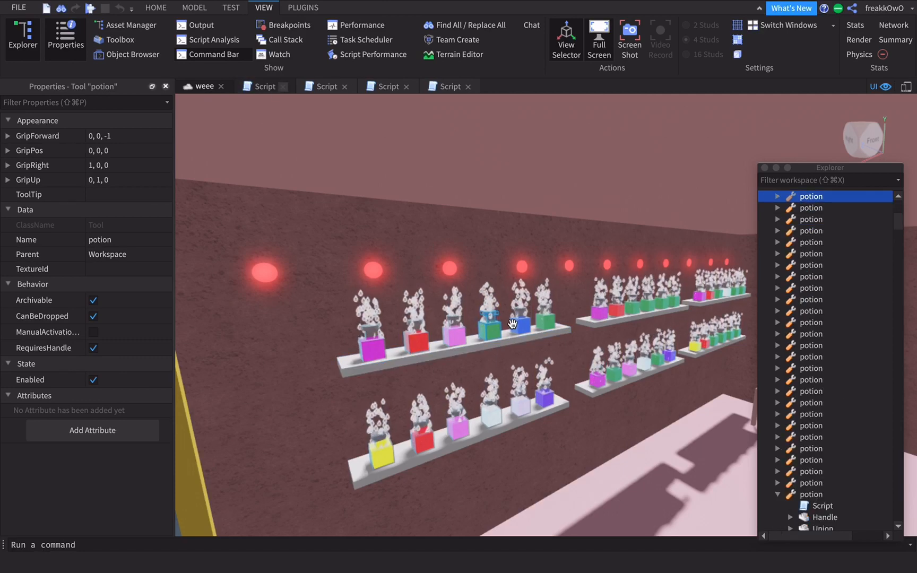
left_click(325, 86)
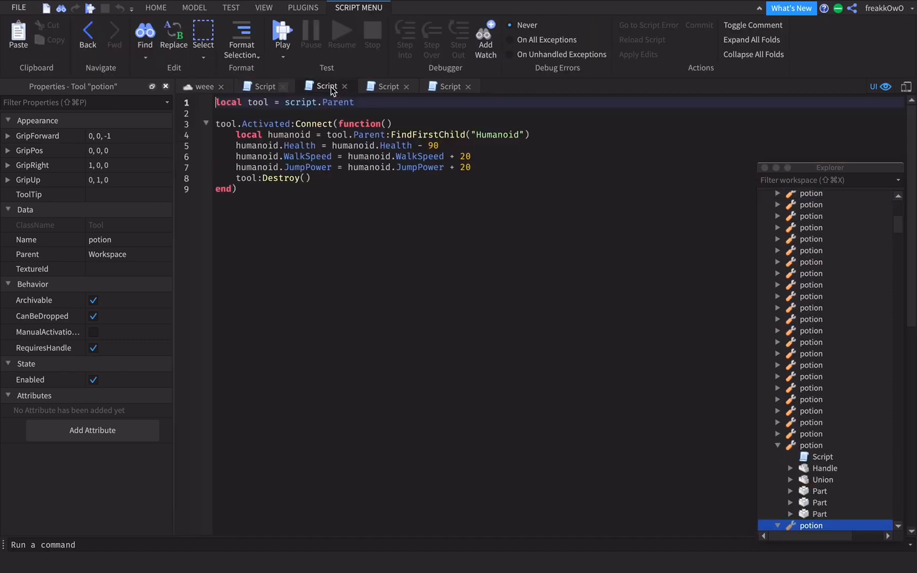
mouse_move(428, 145)
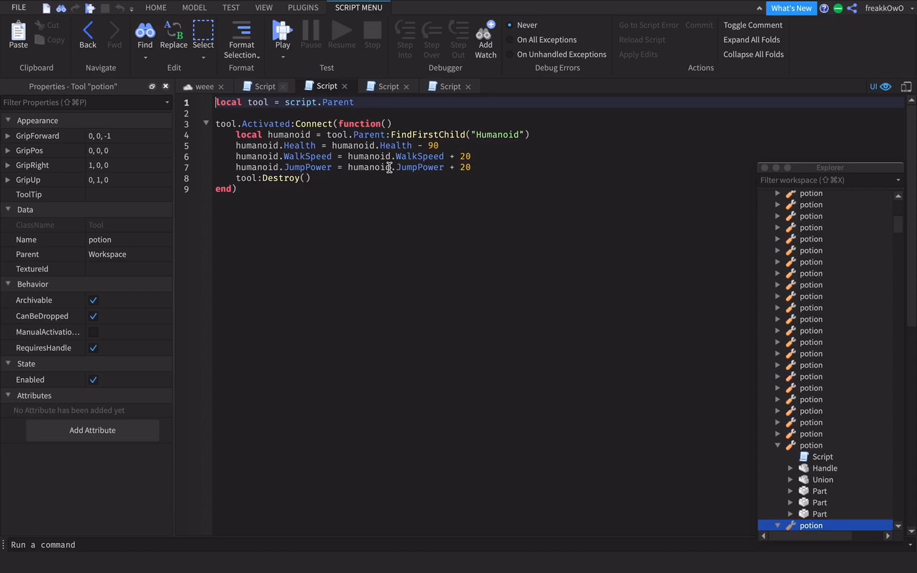
mouse_move(321, 123)
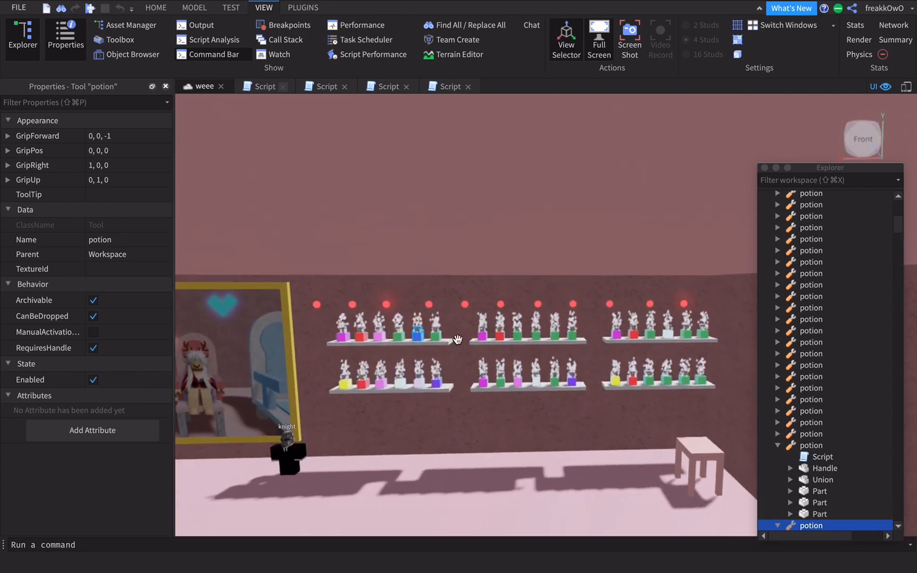
mouse_move(530, 440)
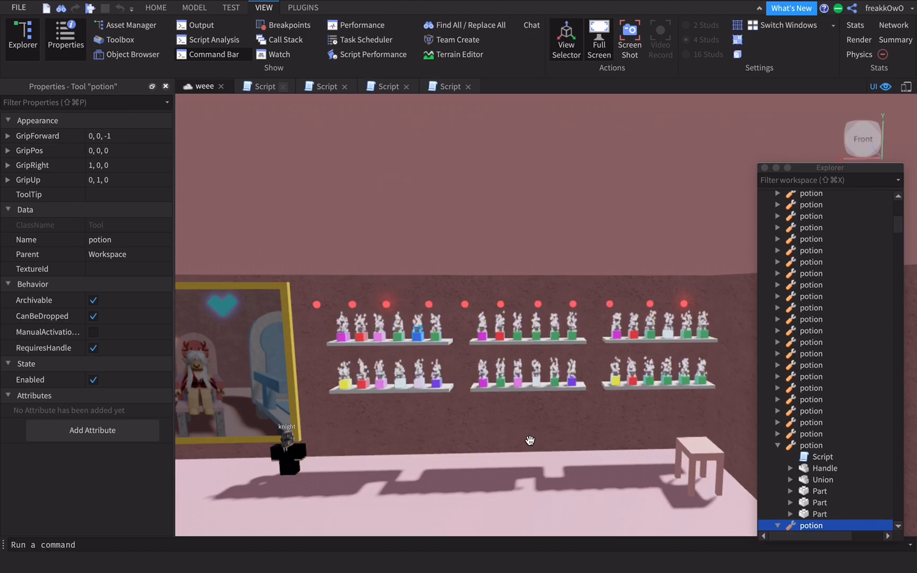
mouse_move(518, 426)
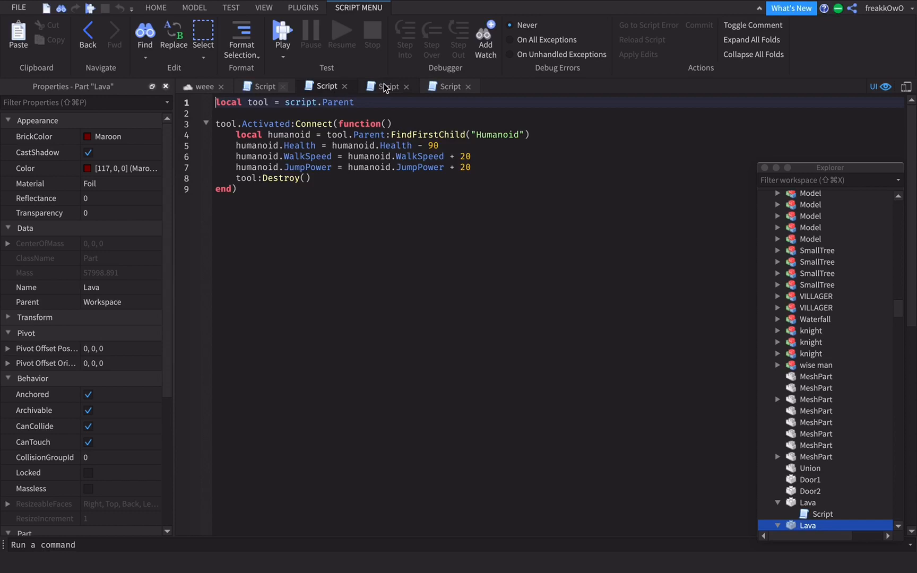
- View the Lava part's Touched/BreakJoints kill script, deselect, and return to the weee scene
left_click(386, 86)
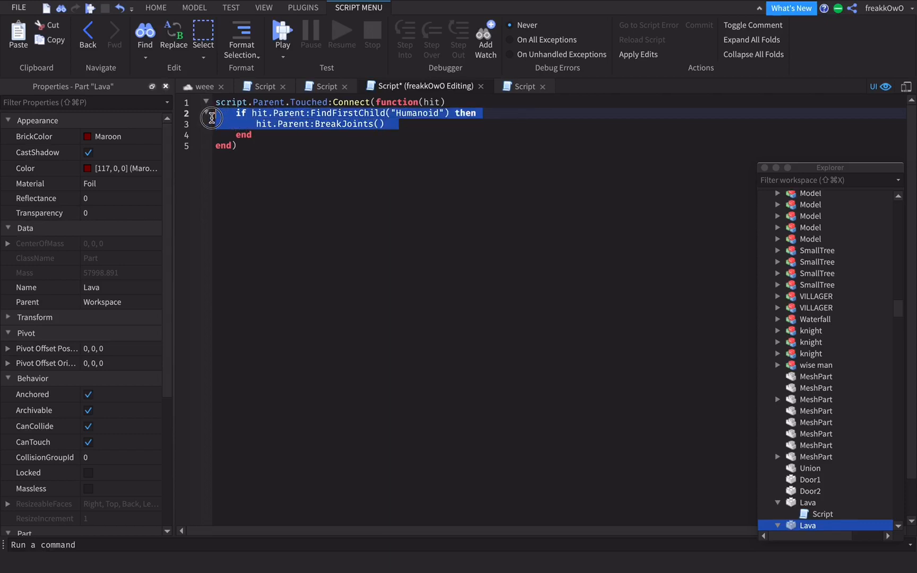
left_click(244, 109)
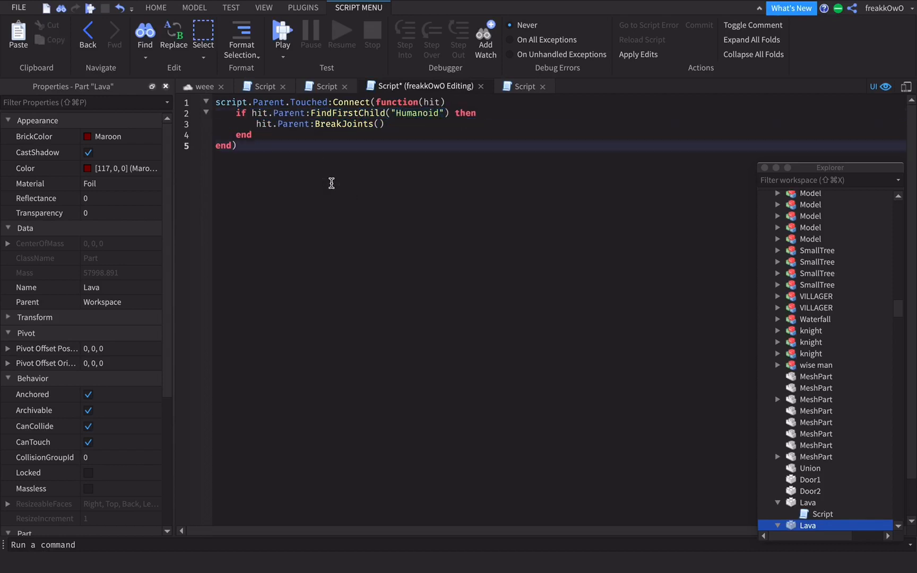
left_click(263, 7)
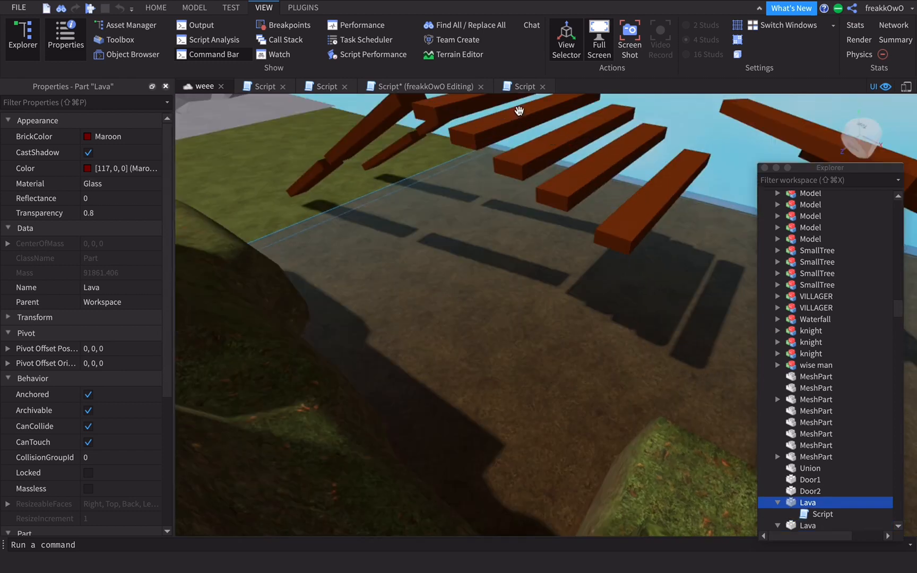
- Review the Lava script dealing TakeDamage(5) per touch, then return to the 3D scene
left_click(522, 86)
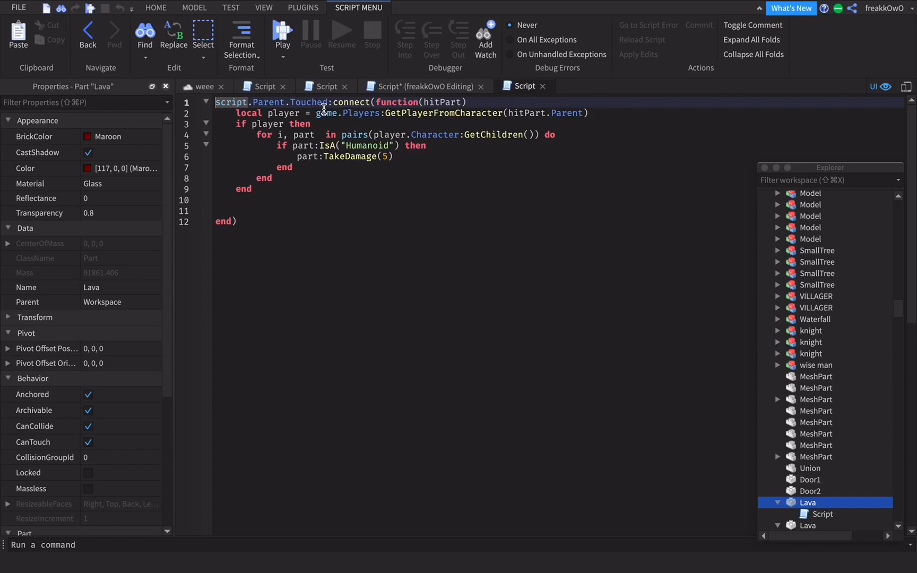
mouse_move(284, 92)
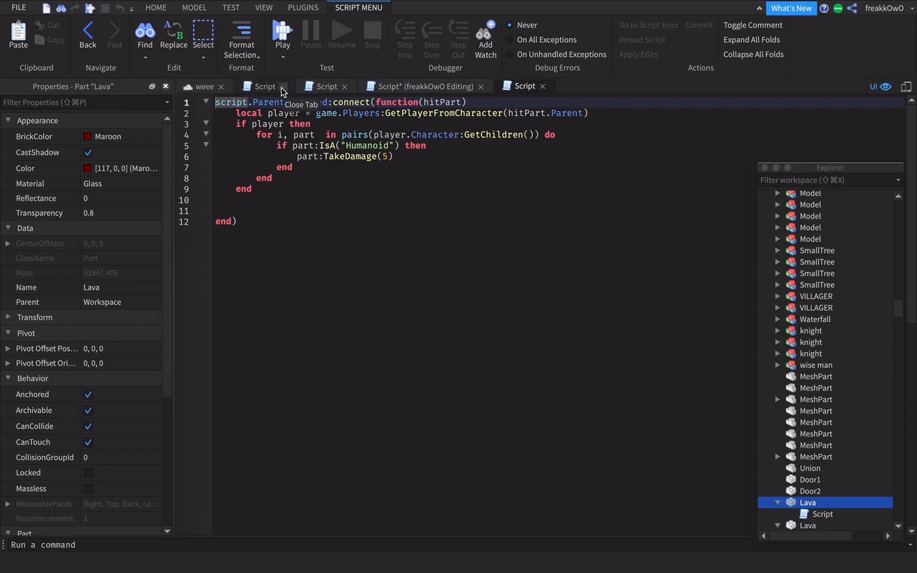
mouse_move(194, 89)
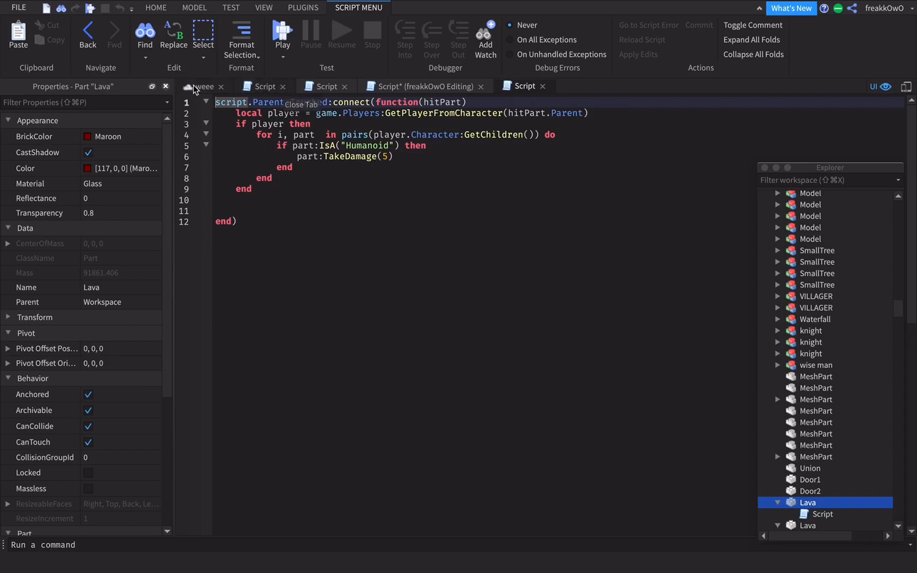
left_click(264, 7)
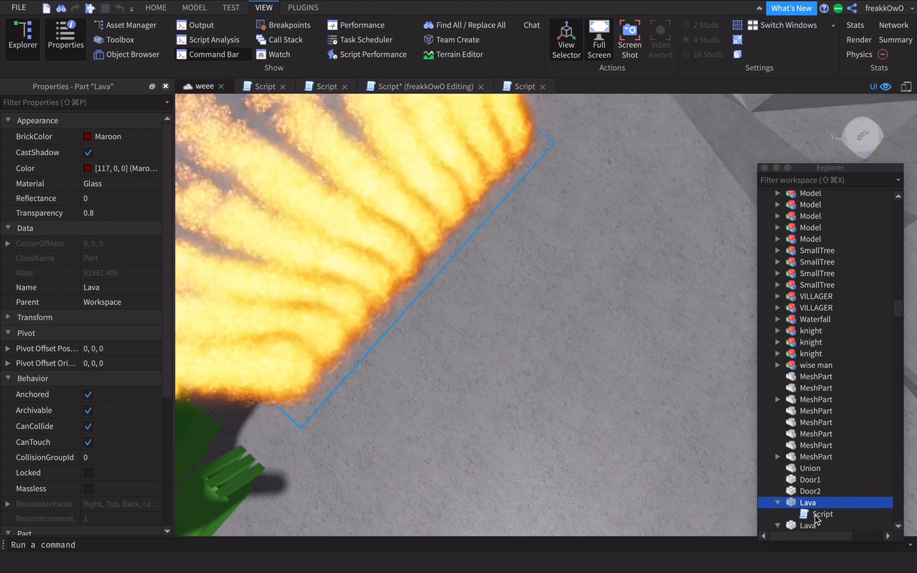
- Open the fiery lava brick's commented BreakJoints script from the Explorer, then return to the scene
double_click(821, 514)
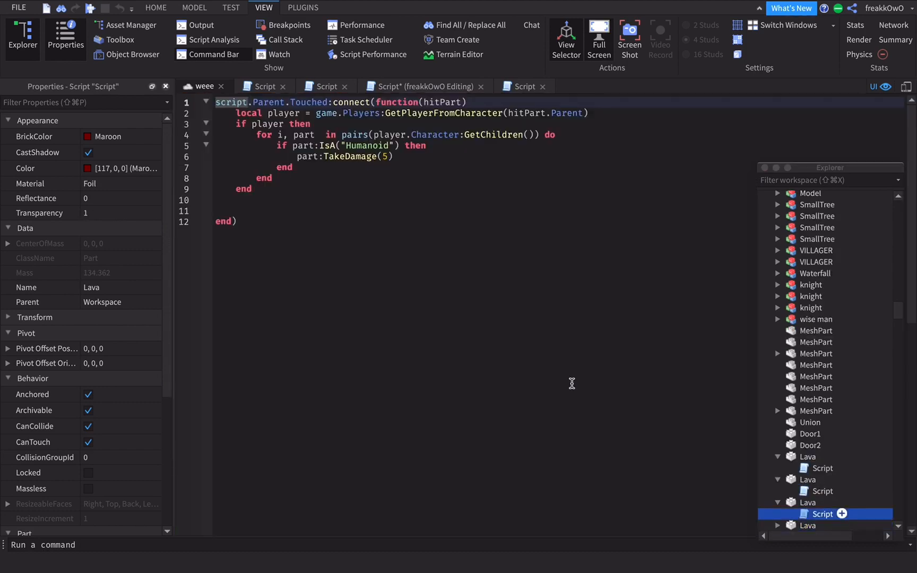
left_click(585, 86)
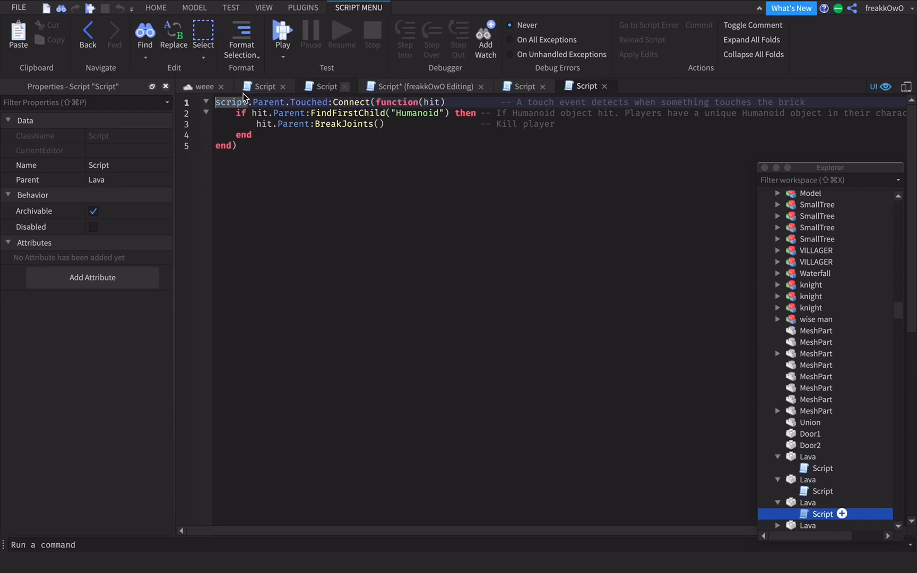
left_click(265, 7)
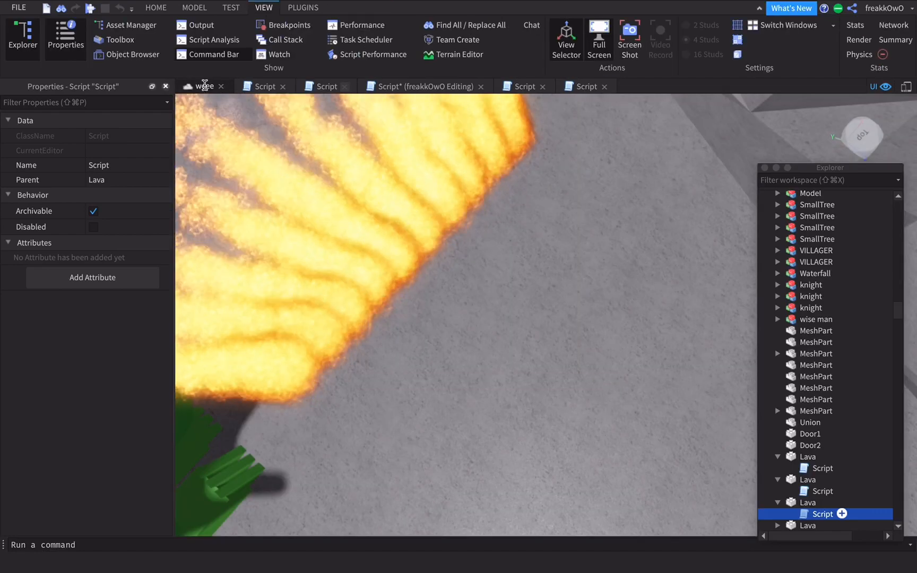